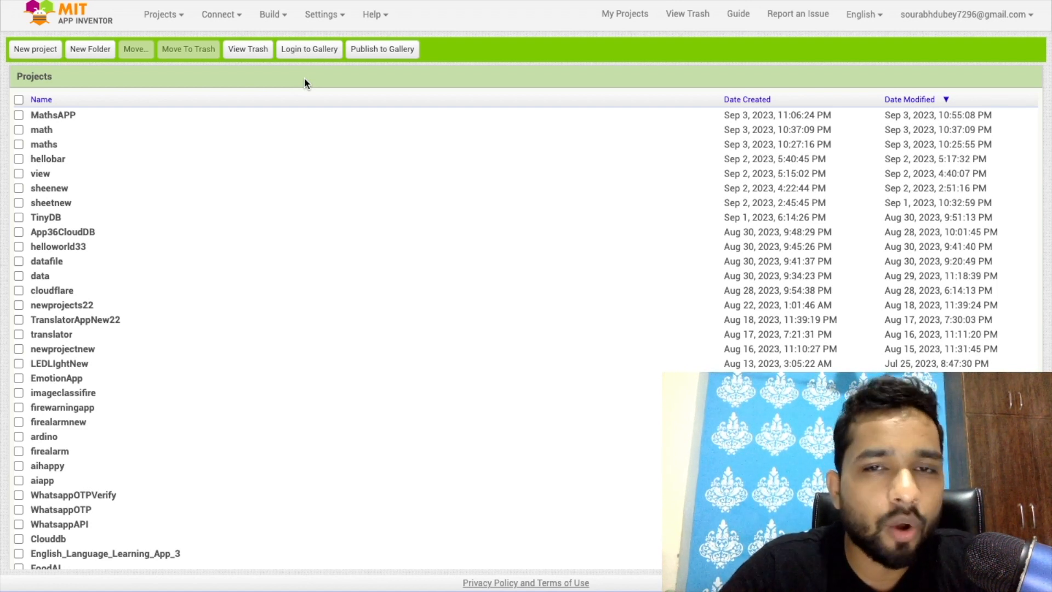
mouse_move(79, 63)
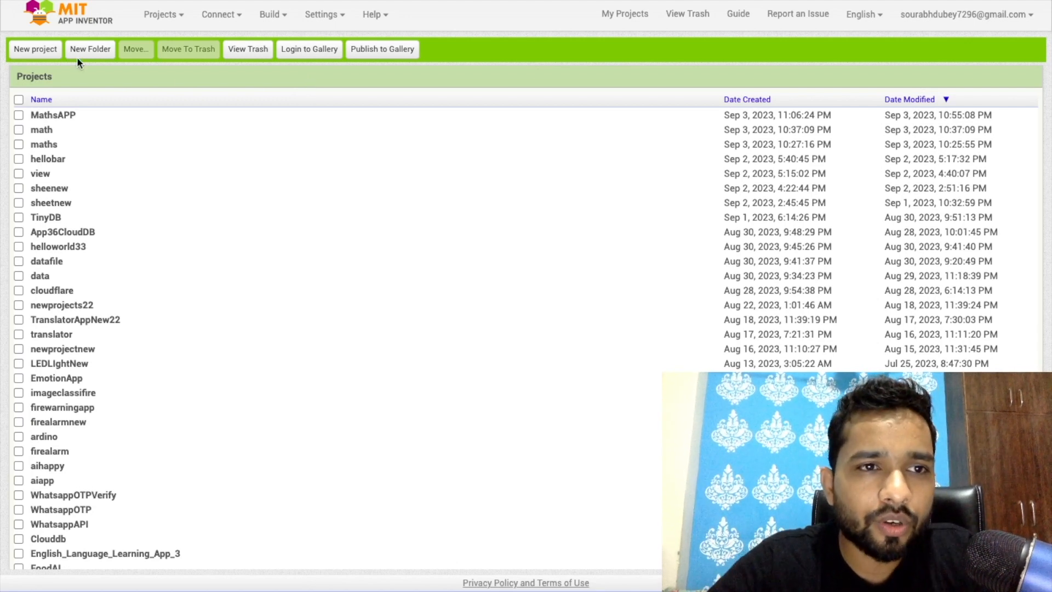
Start a new project so a blank Screen1 opens in the designer
click(34, 49)
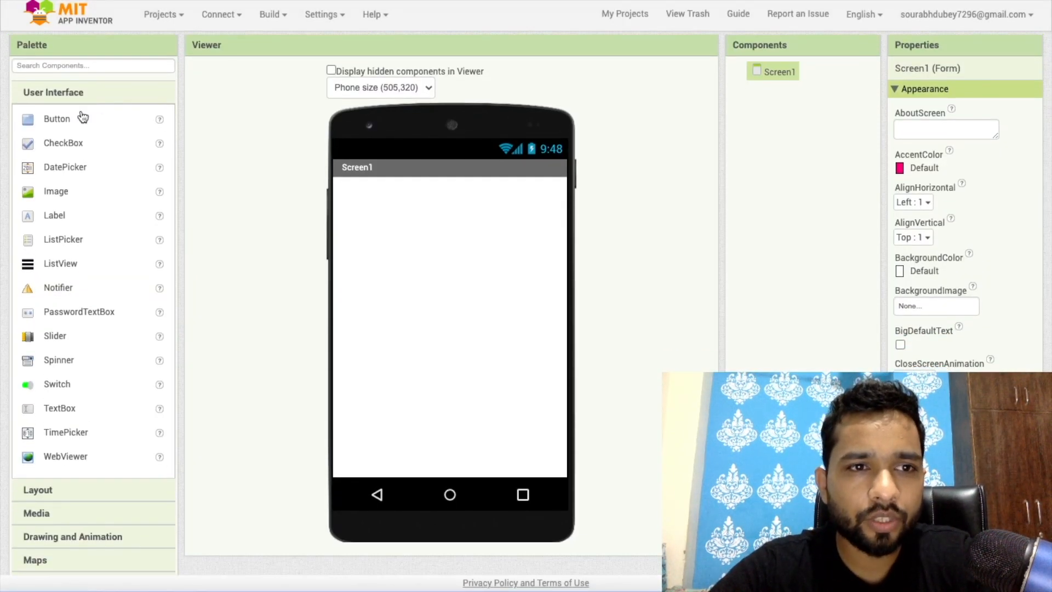
Add a TextBox and a Label to Screen1 and set the screen background to Black
drag(56, 118, 408, 232)
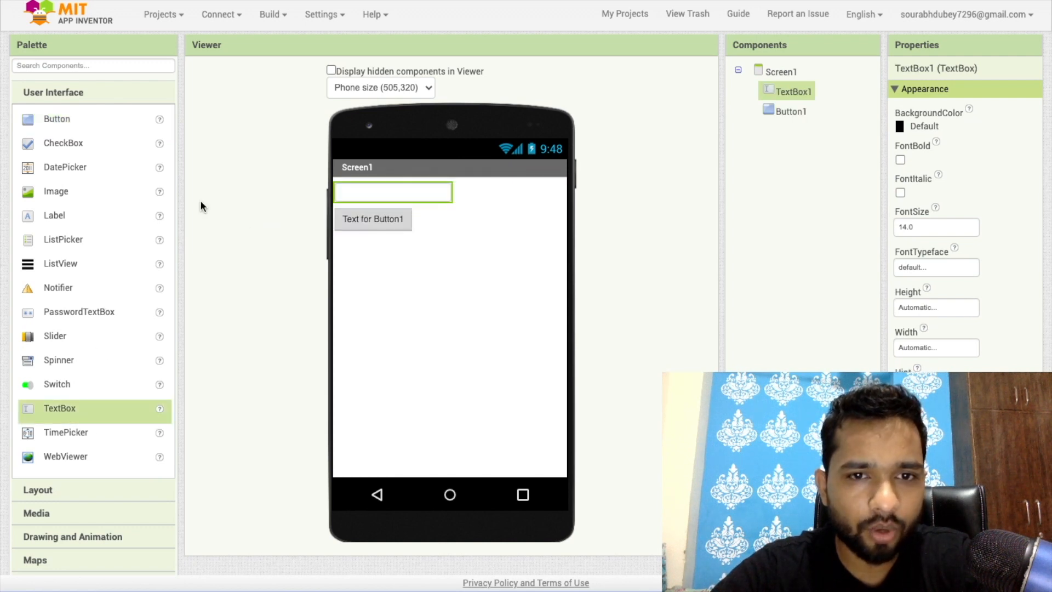
mouse_move(66, 211)
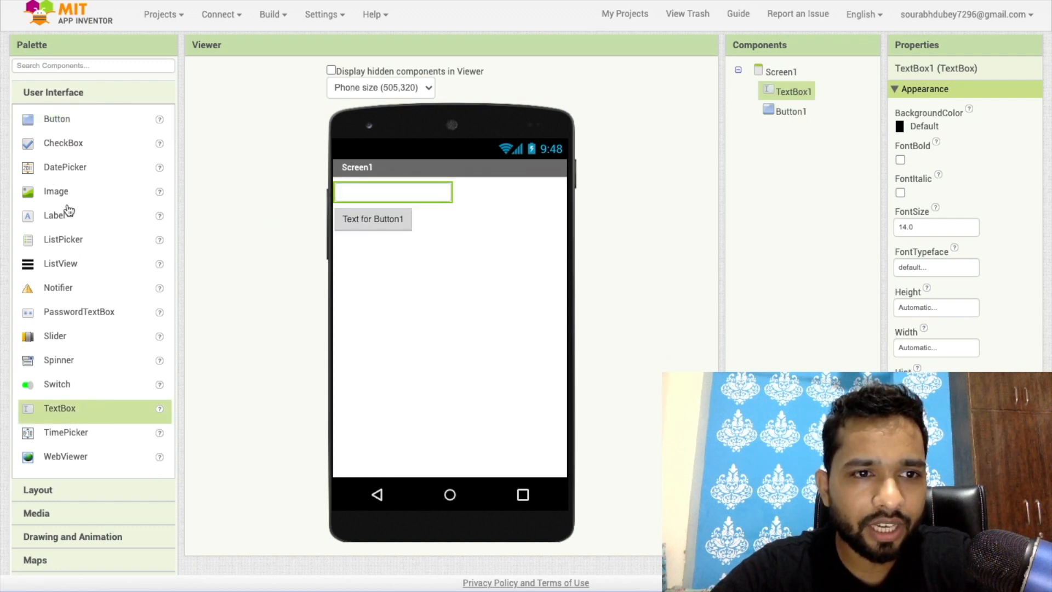
drag(54, 214, 364, 214)
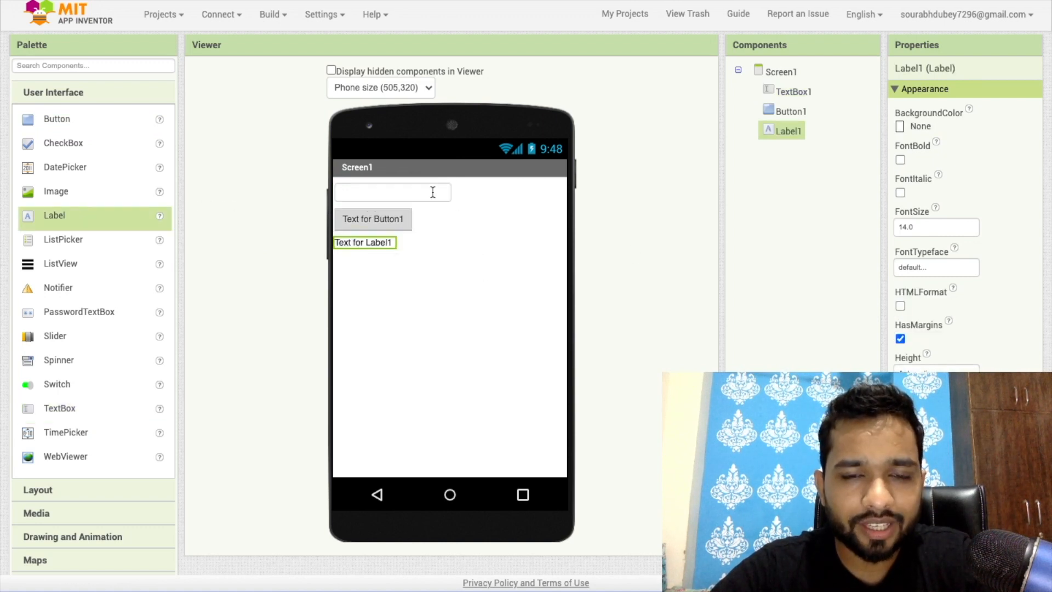
click(782, 71)
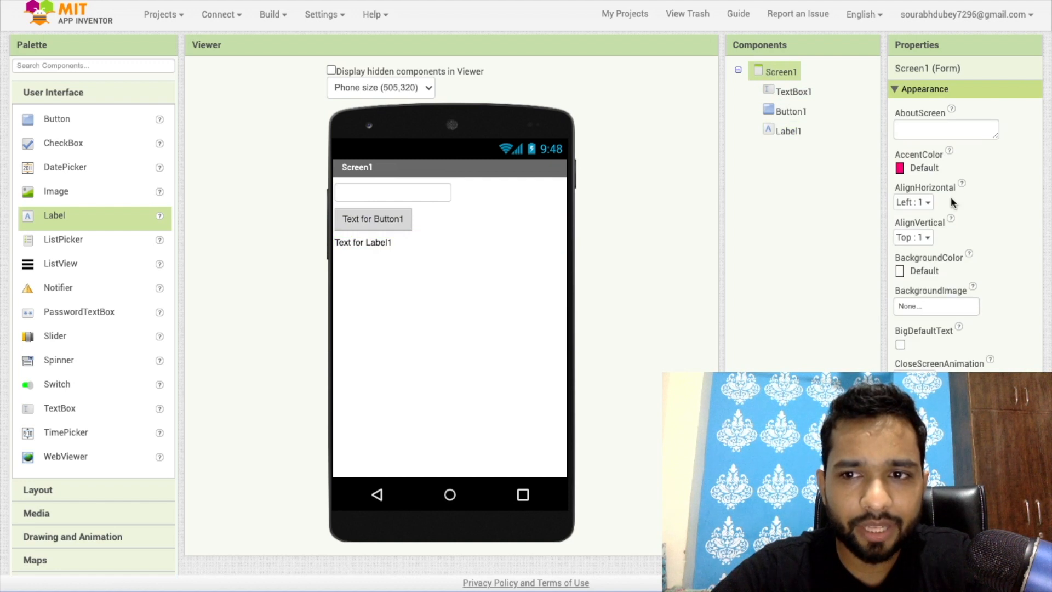
click(920, 270)
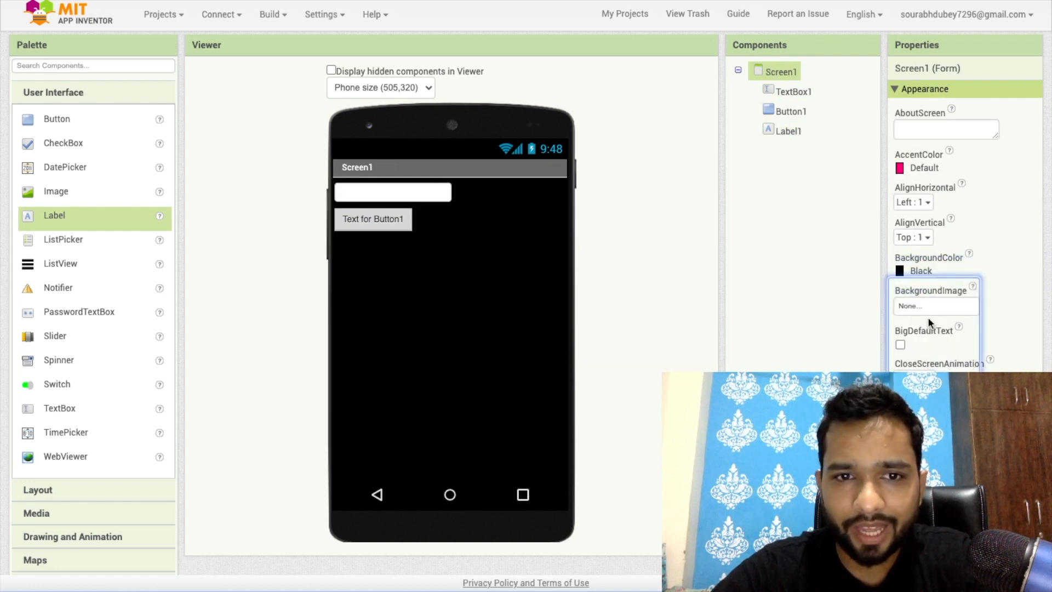
Make the text box Fill parent wide and centre the screen contents horizontally and vertically
click(793, 91)
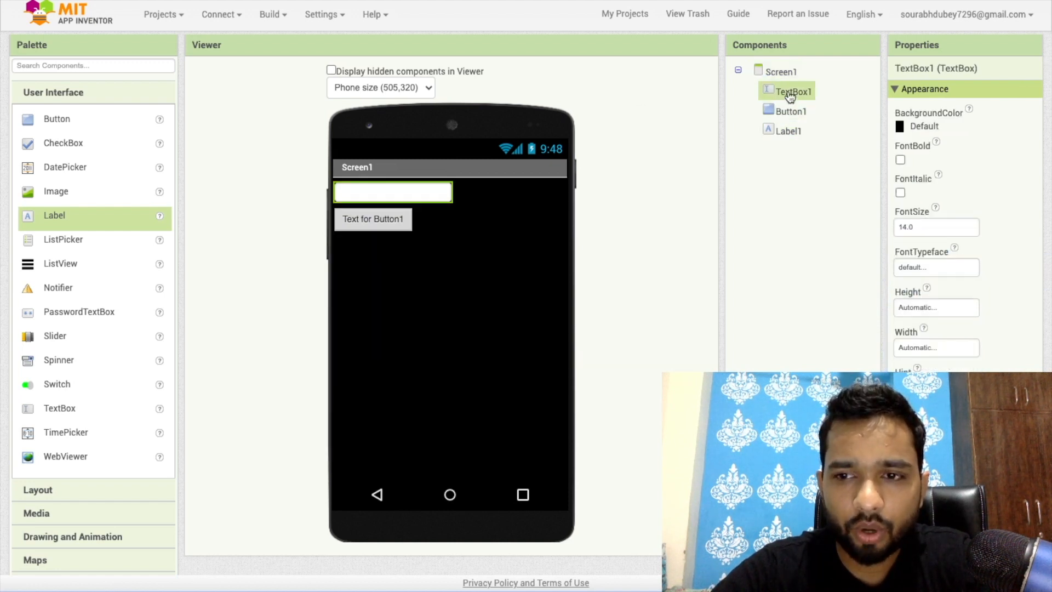
click(935, 347)
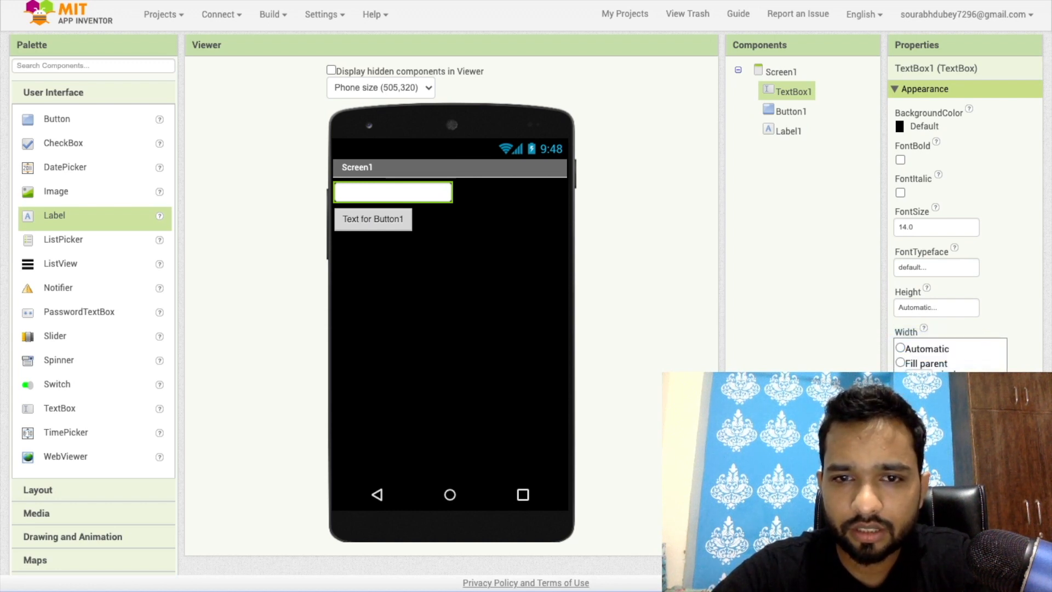
click(782, 71)
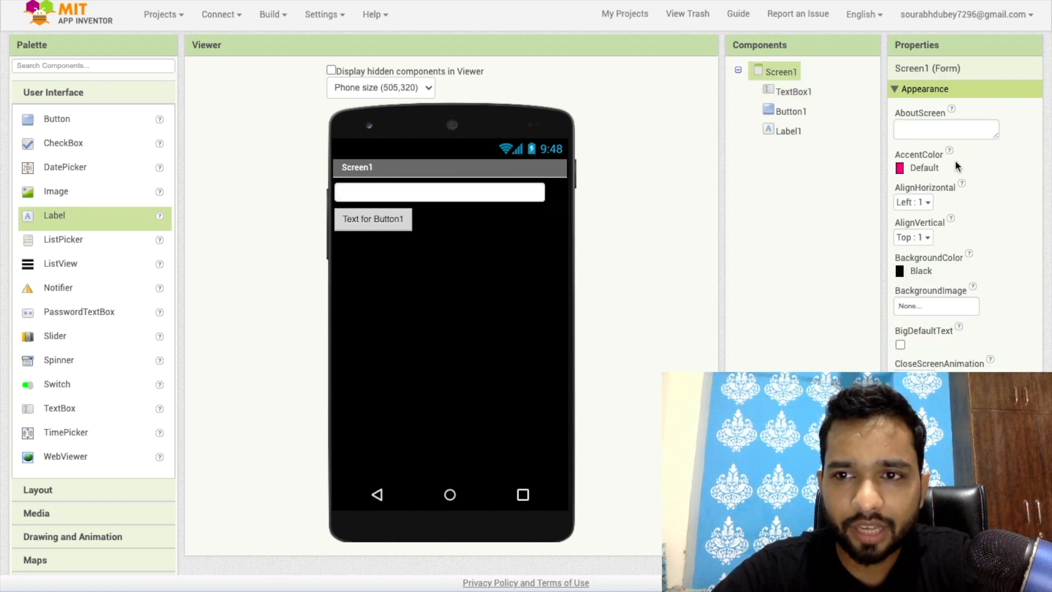
click(912, 236)
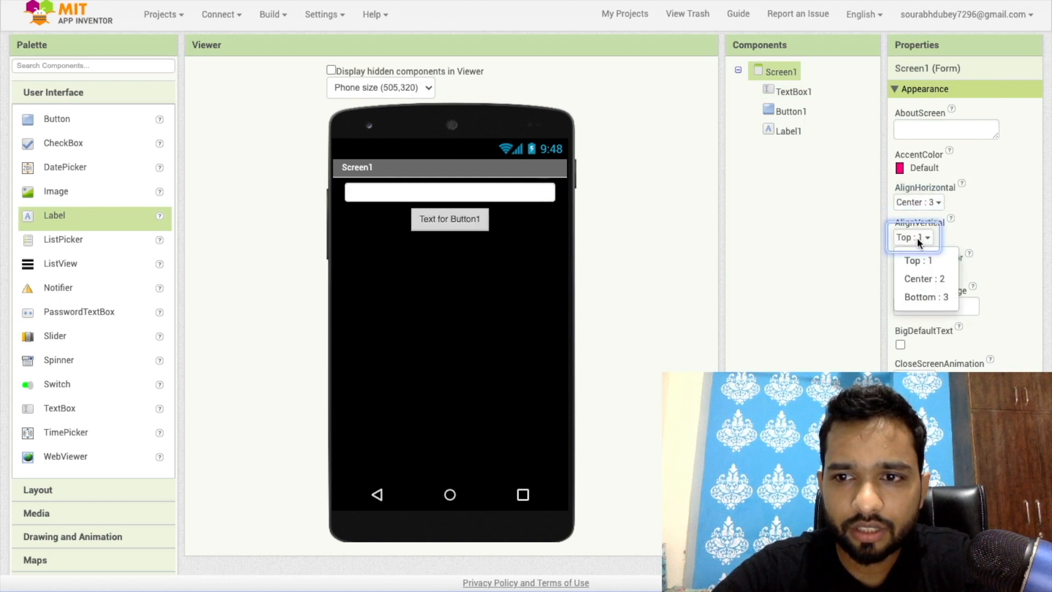
click(924, 279)
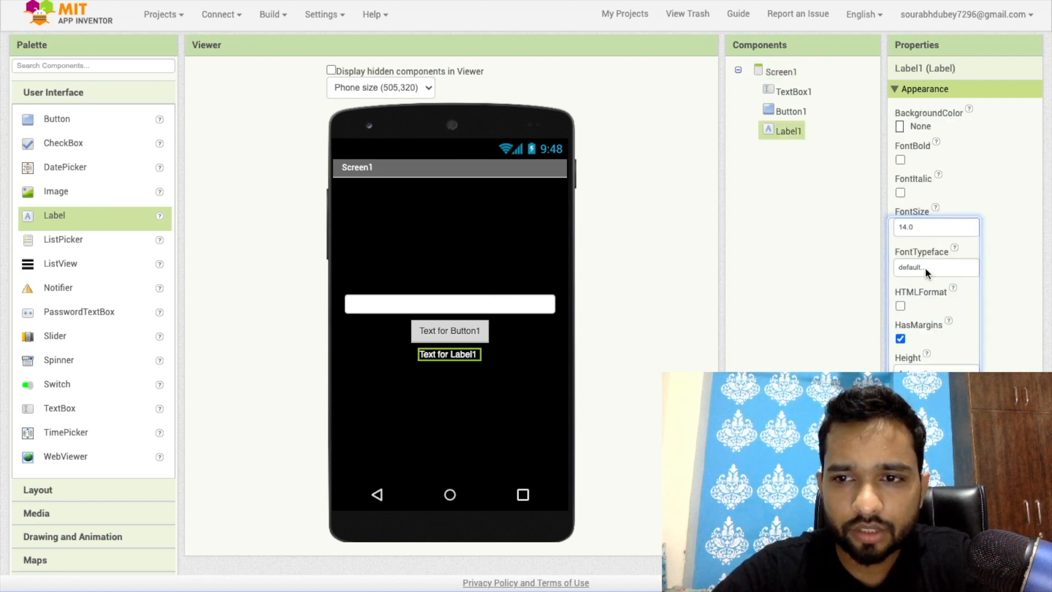
Set the label font size to 20 and select the button to restyle it as an orange Get Result button
text(20)
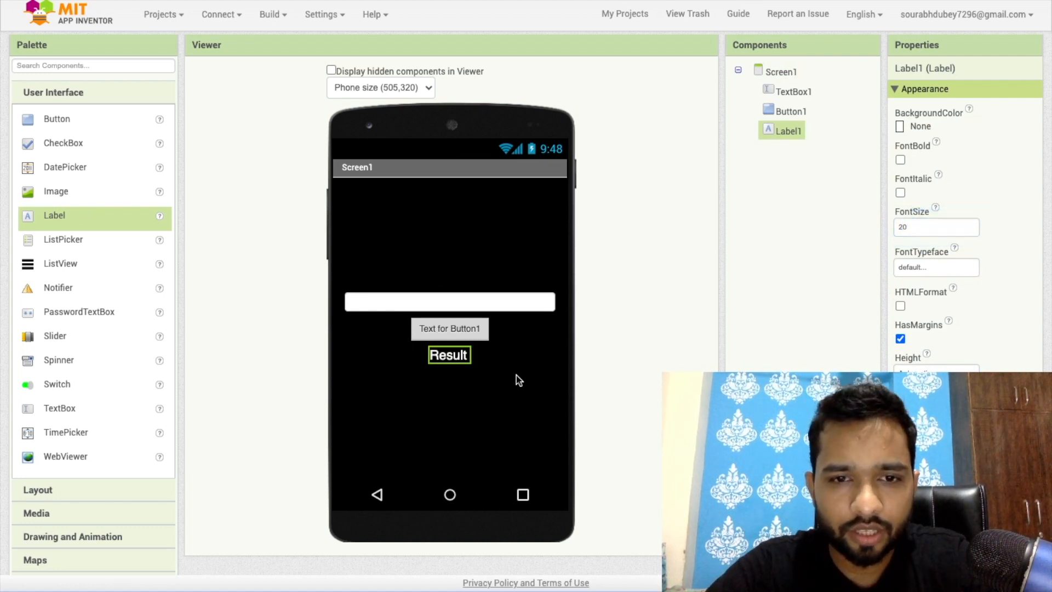
click(450, 329)
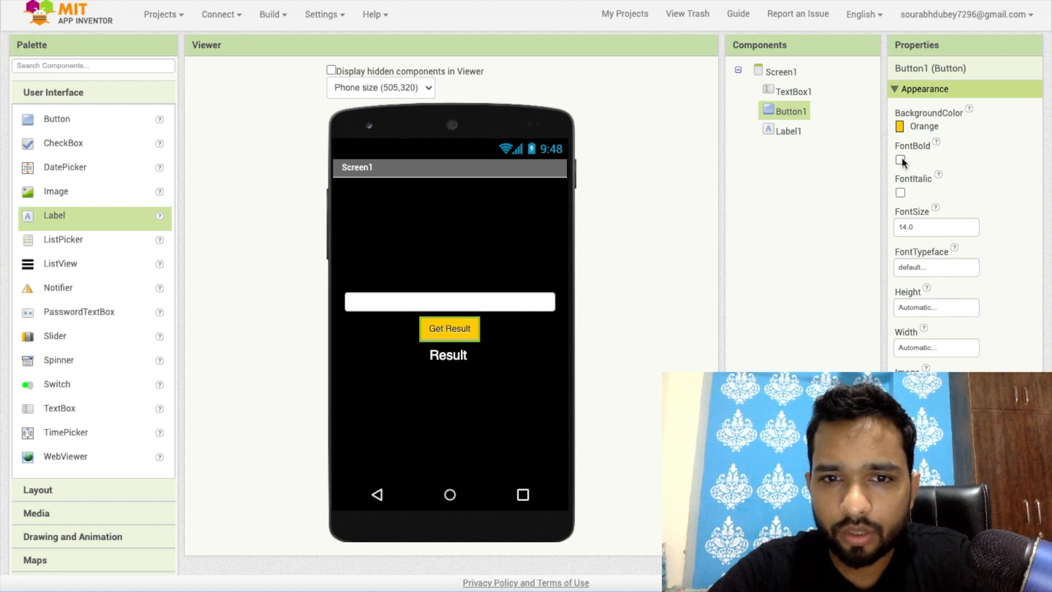
scroll(down, 3)
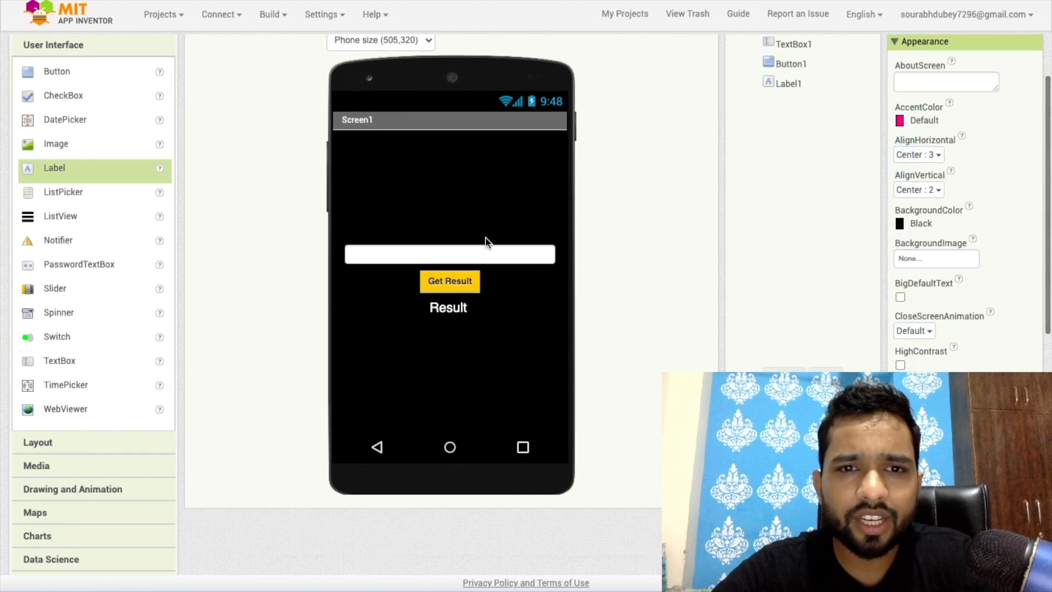
Find and open the Math Extension link on the Pura Vida Apps extensions page
scroll(down, 3)
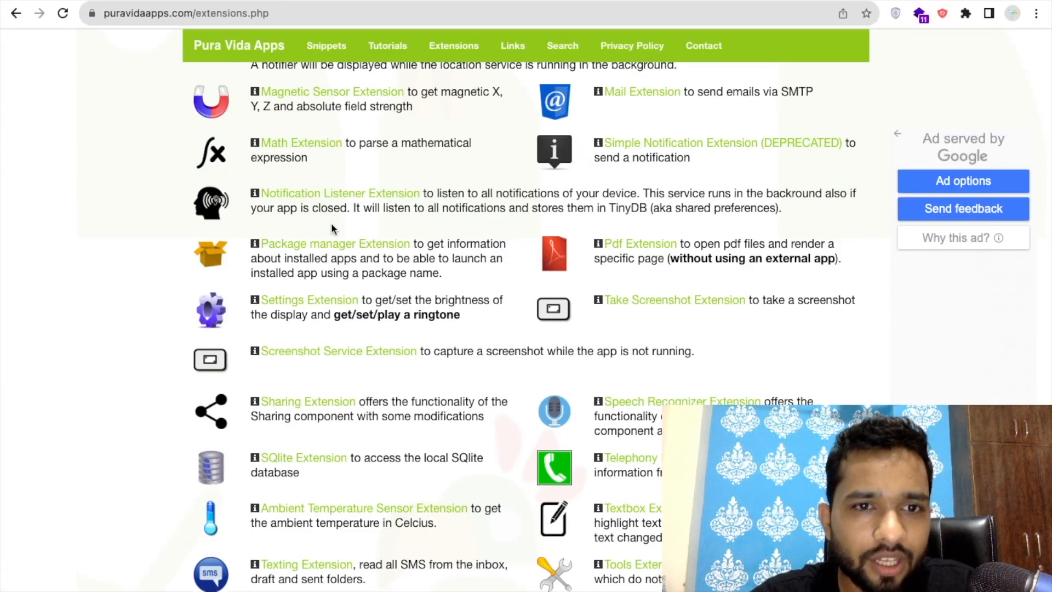
scroll(down, 3)
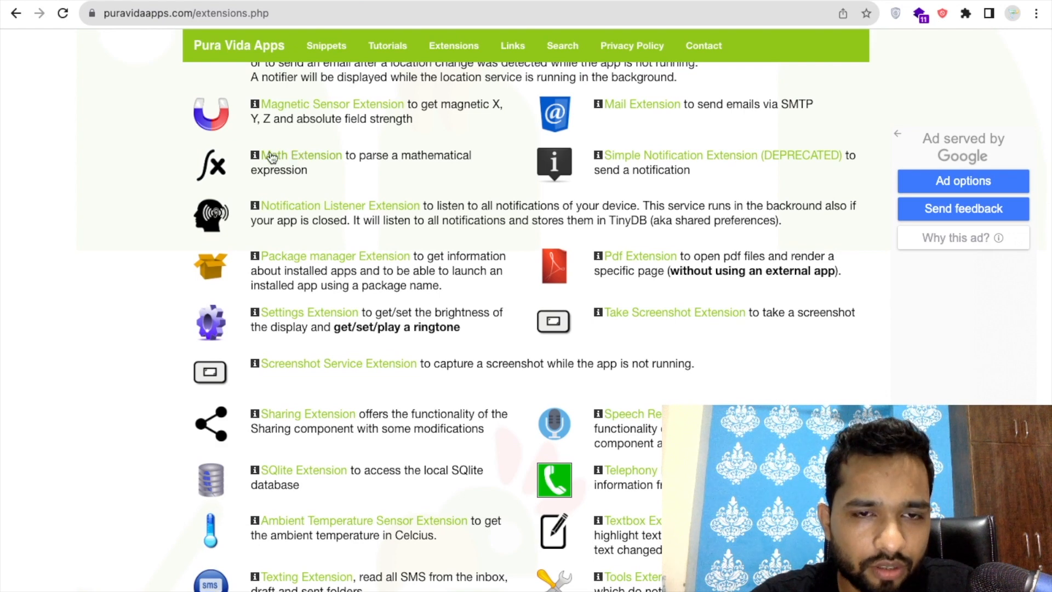
click(301, 155)
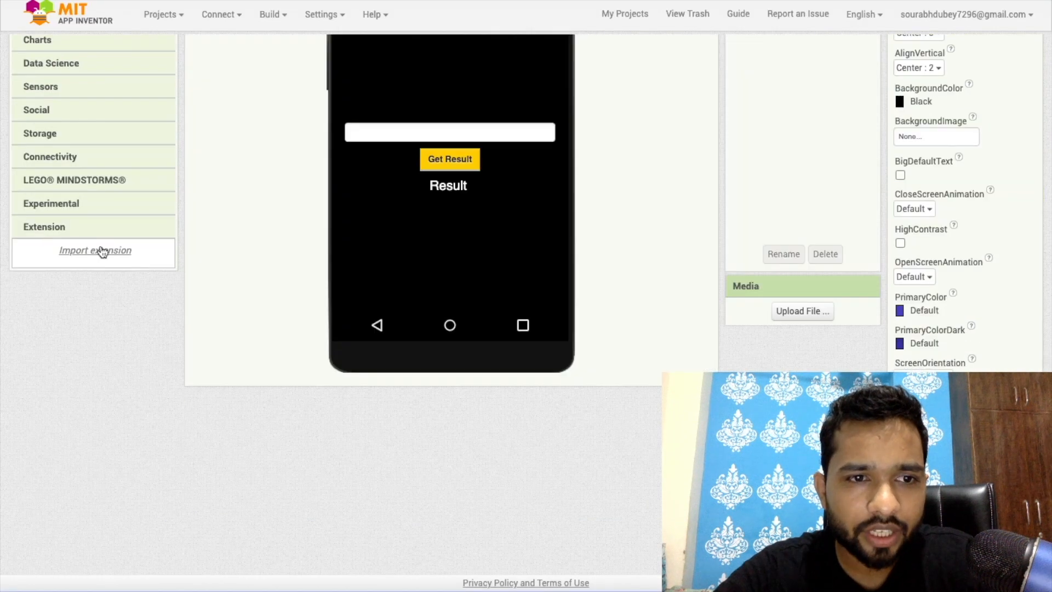
Import the TaifunMath extension file into the project
click(95, 250)
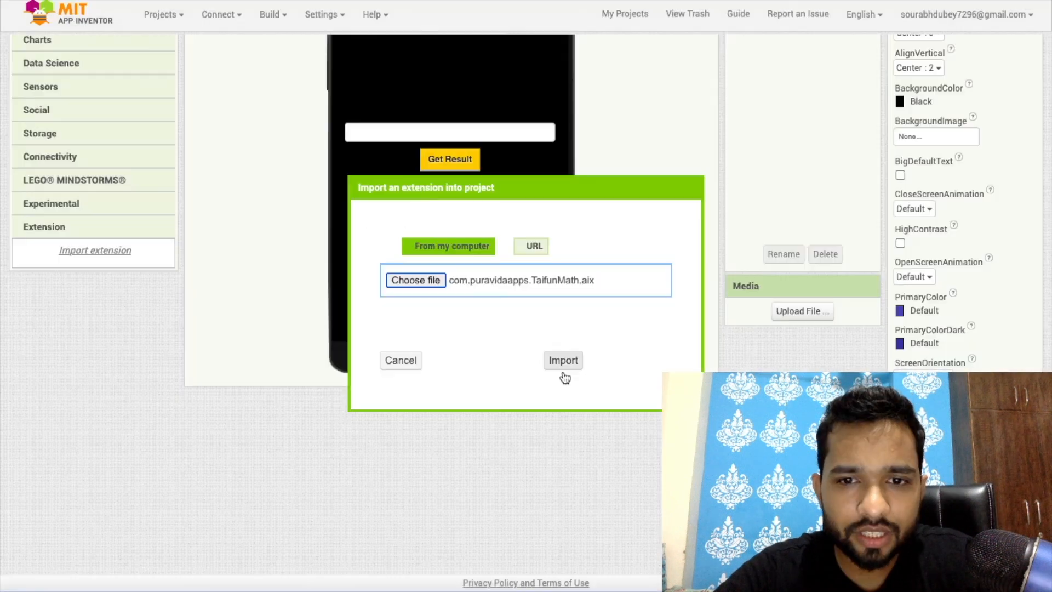
click(562, 361)
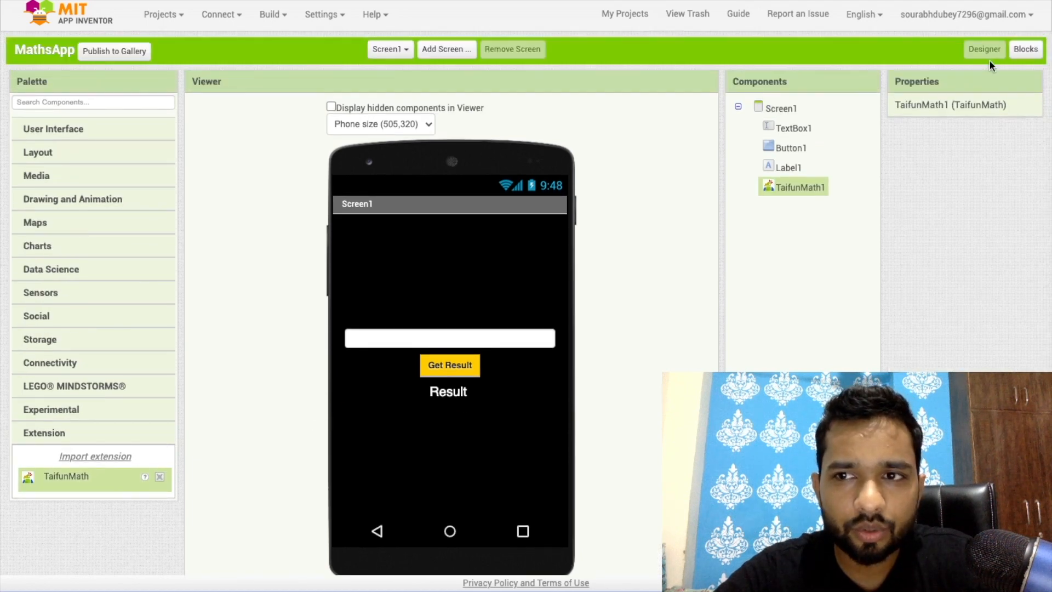
In Blocks, make Button1.Click set Label1.Text to TaifunMath1.Expression of TextBox1.Text
click(1025, 48)
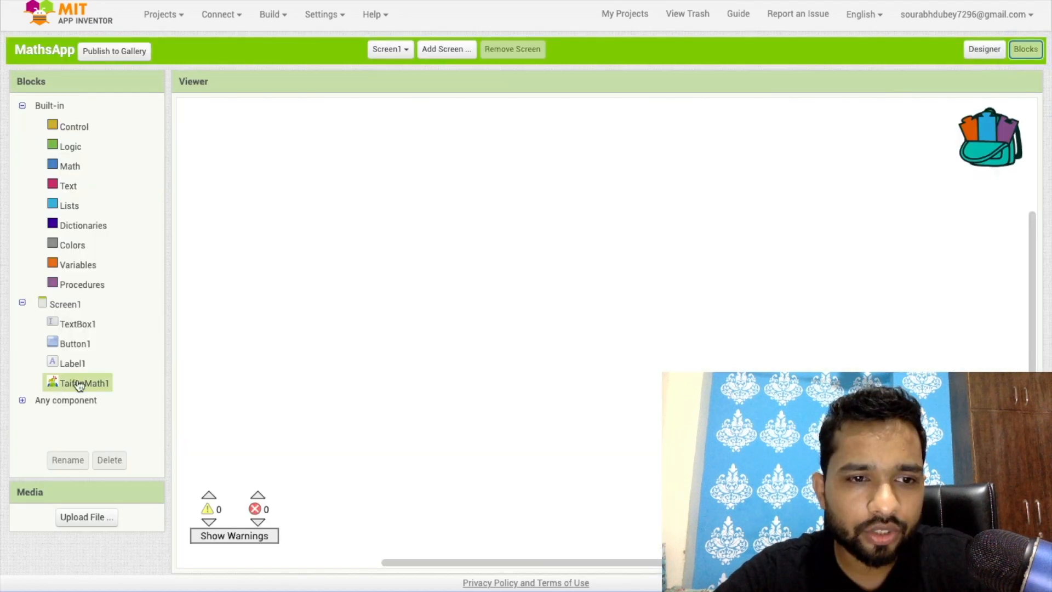
click(74, 343)
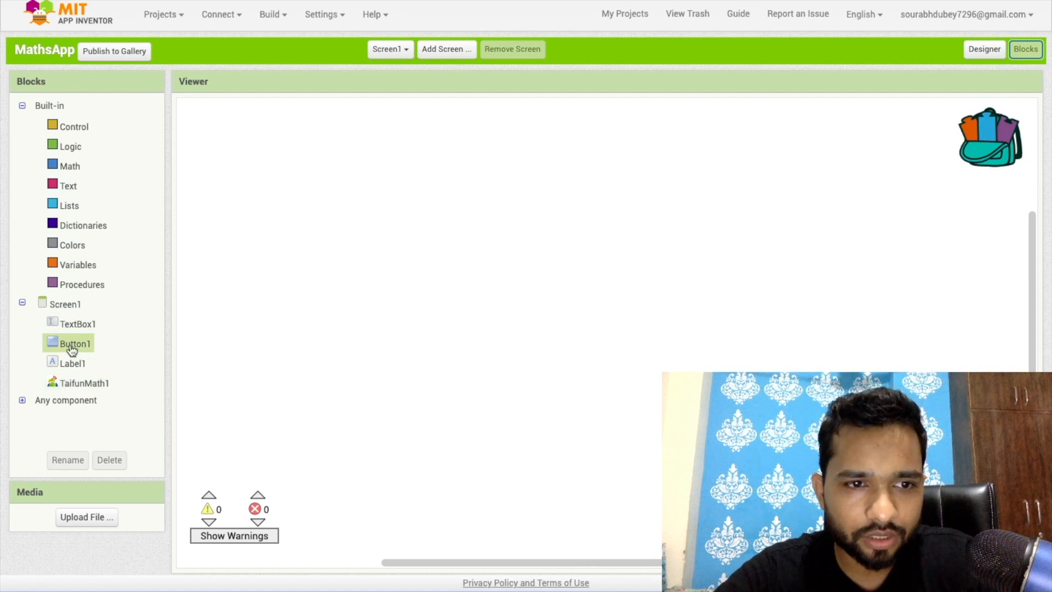
click(74, 343)
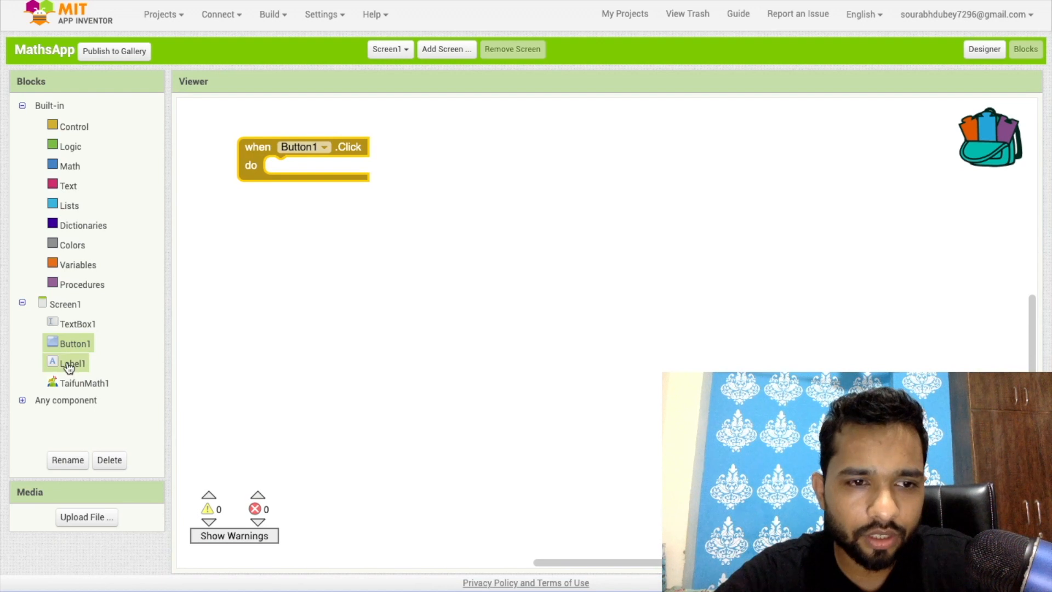
click(72, 363)
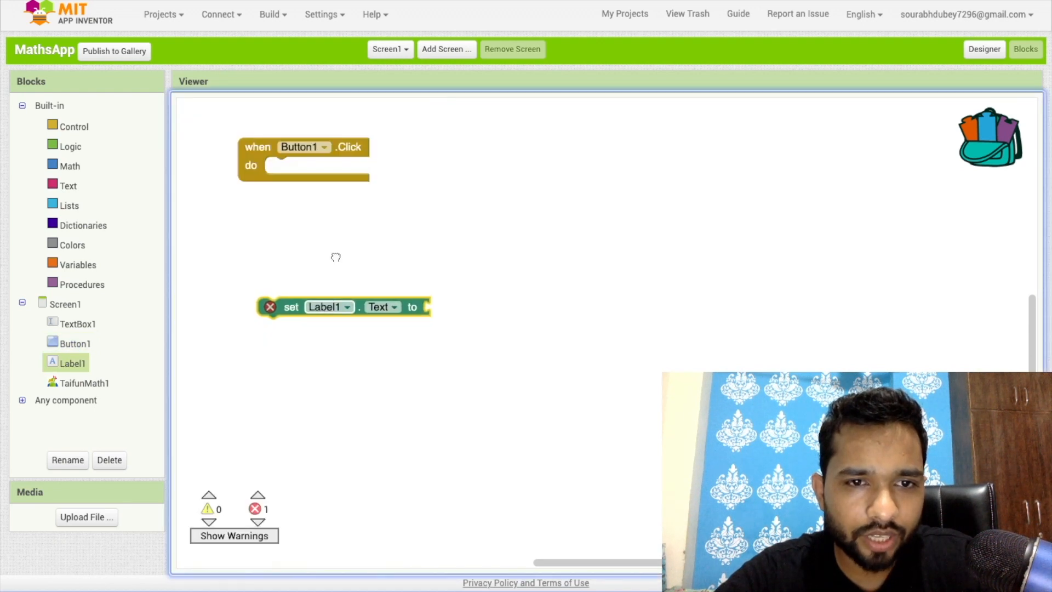
click(85, 382)
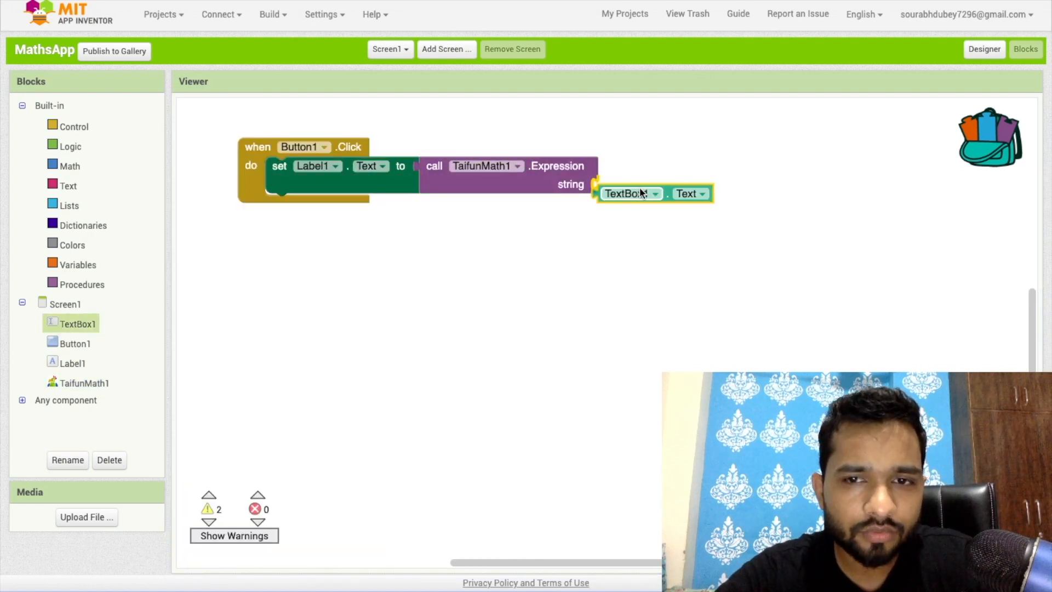
Return to the Designer, check the Get Result button, and settle back on the screen layout
click(984, 48)
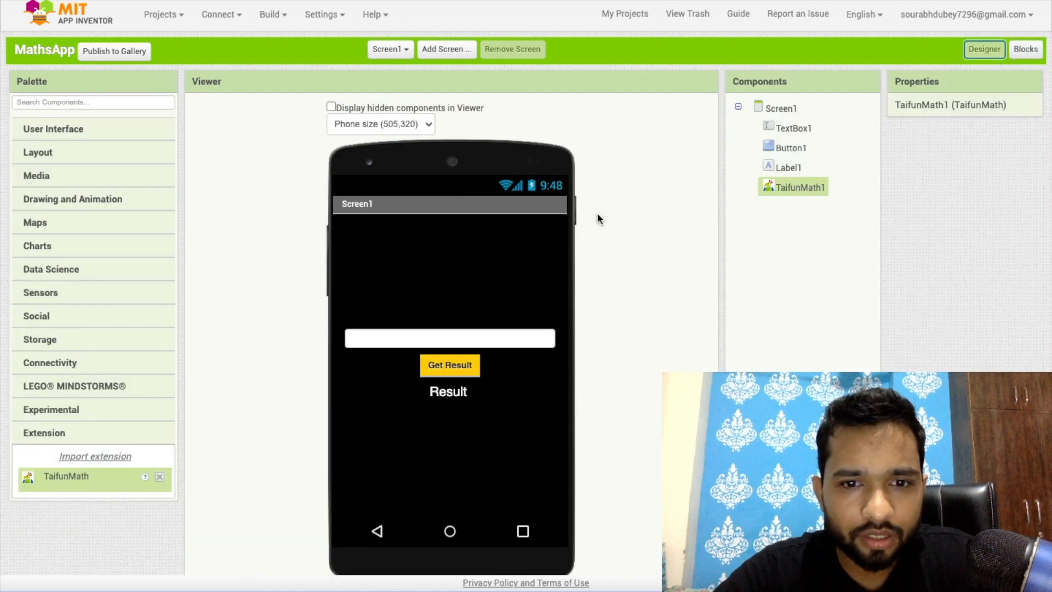
click(449, 365)
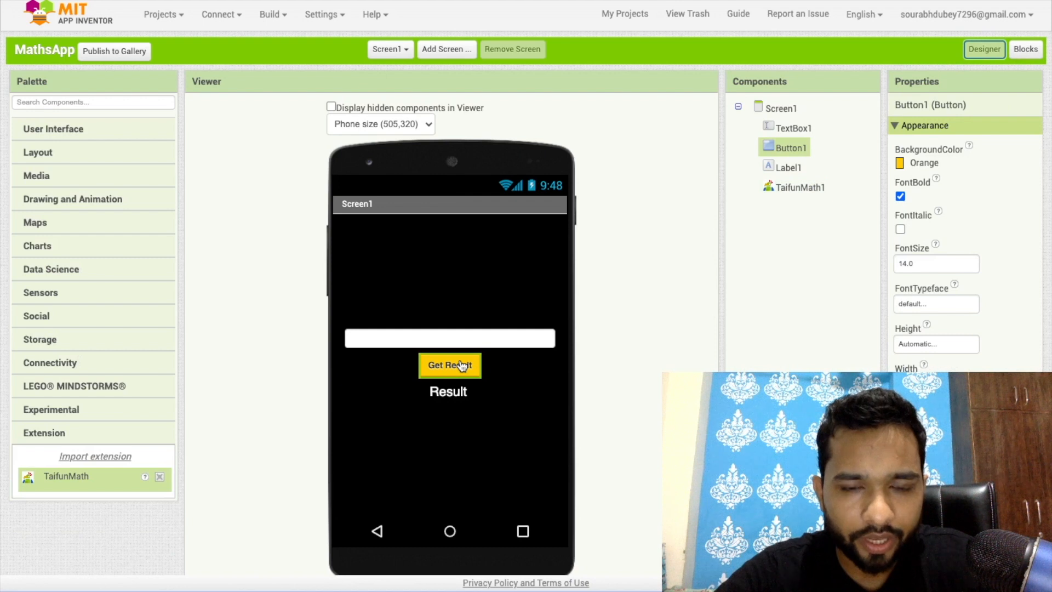
click(1026, 49)
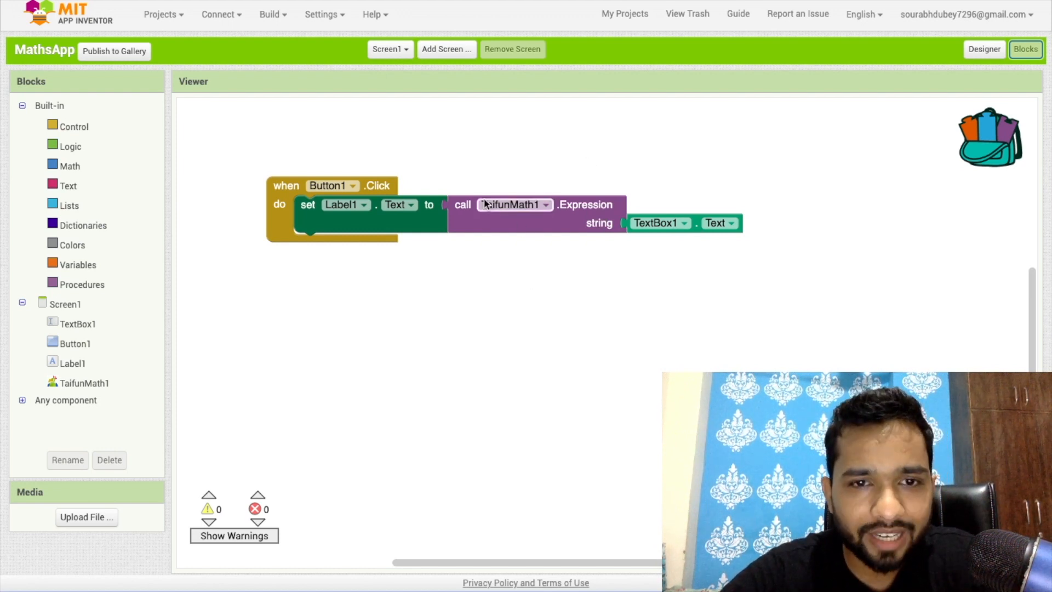
mouse_move(847, 87)
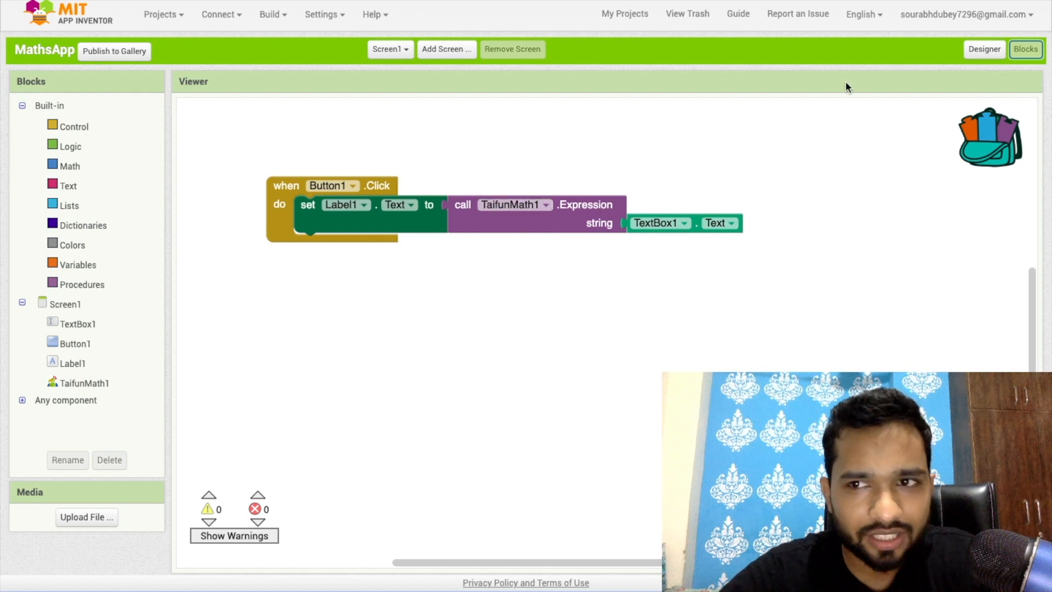
click(985, 49)
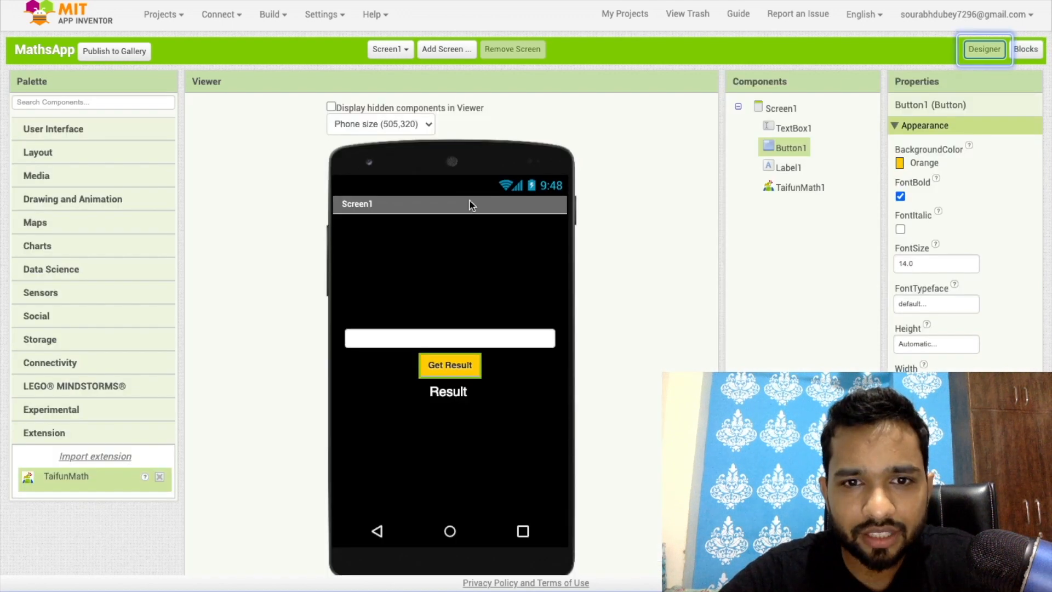
click(450, 338)
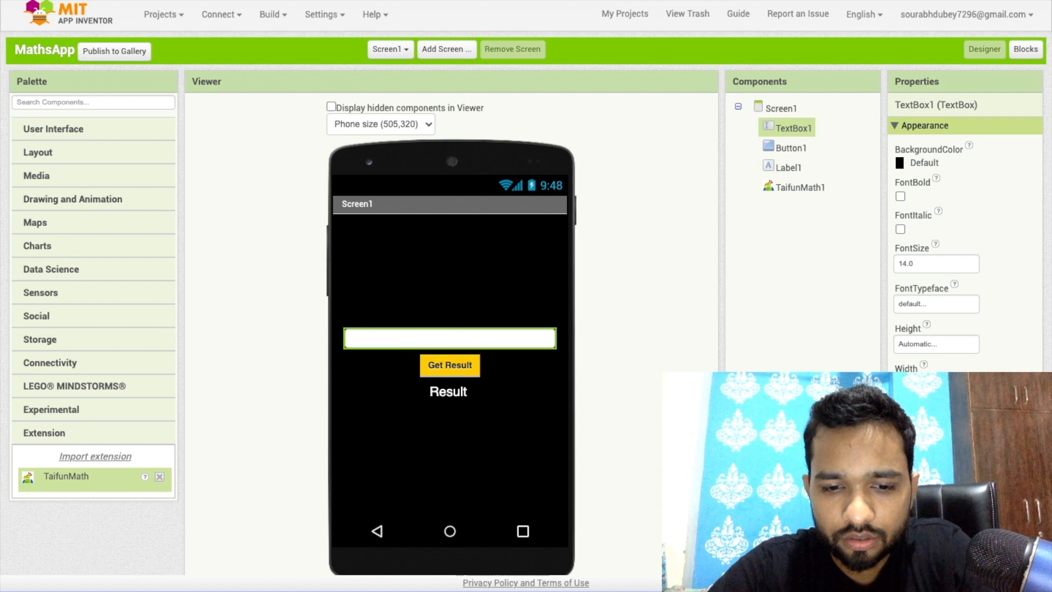
mouse_move(537, 196)
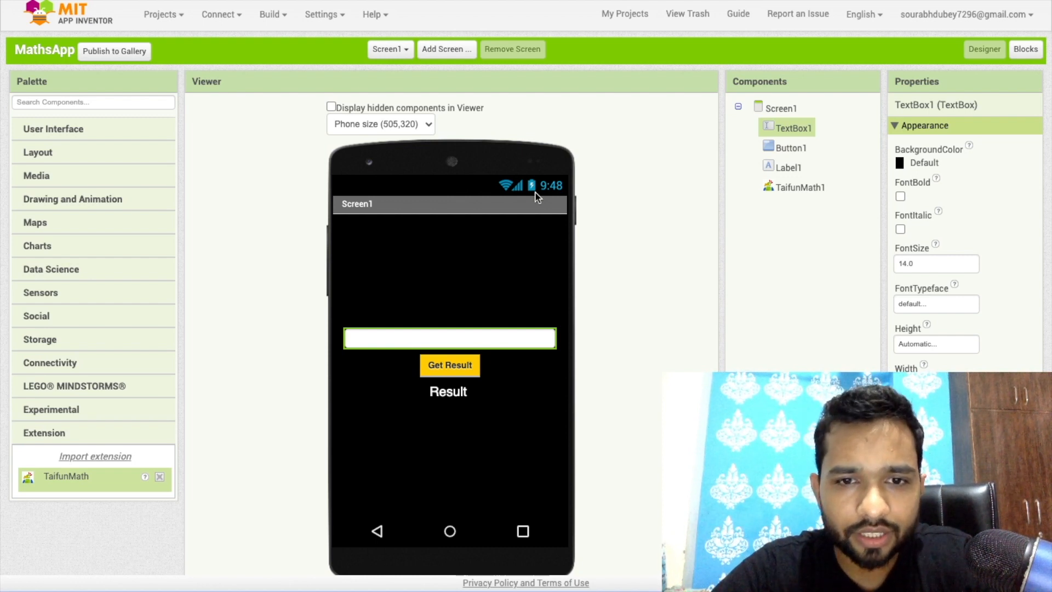
click(781, 109)
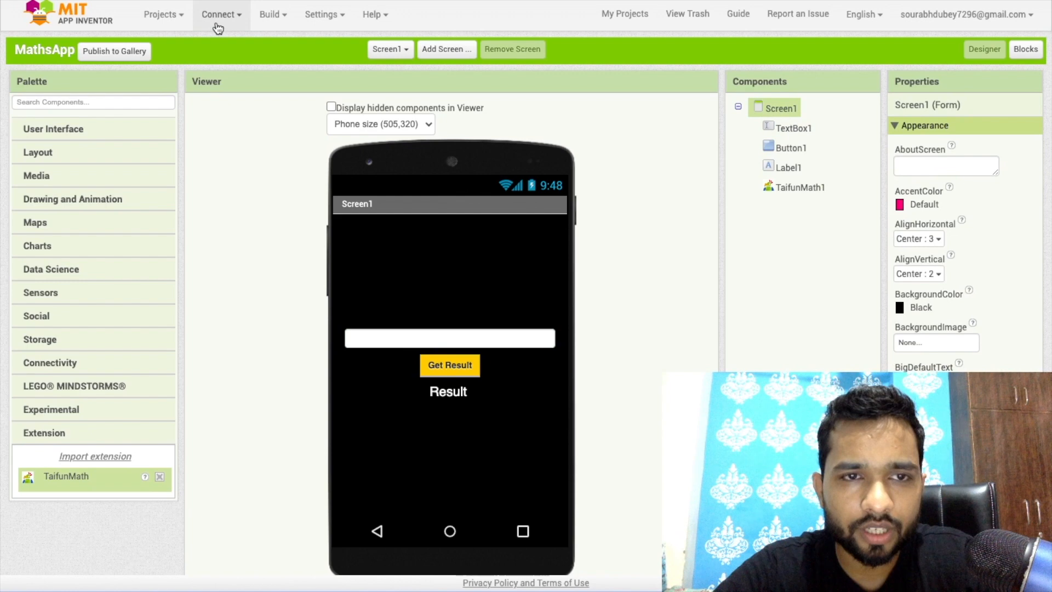
Connect the AI Companion, enter 47+74 and get the result 121, then select the textbox for a new expression
click(217, 14)
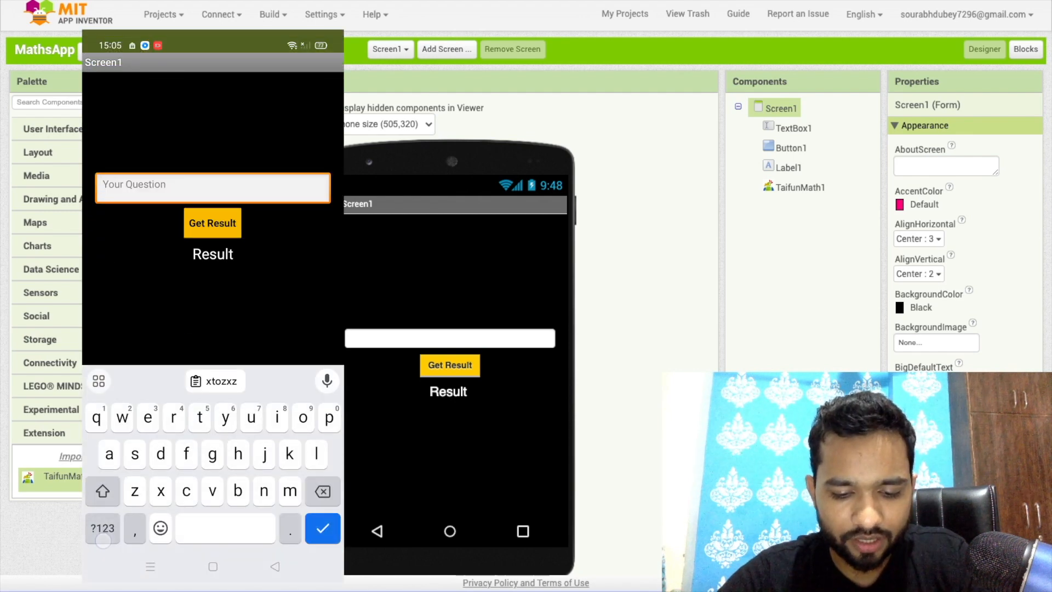
text(47)
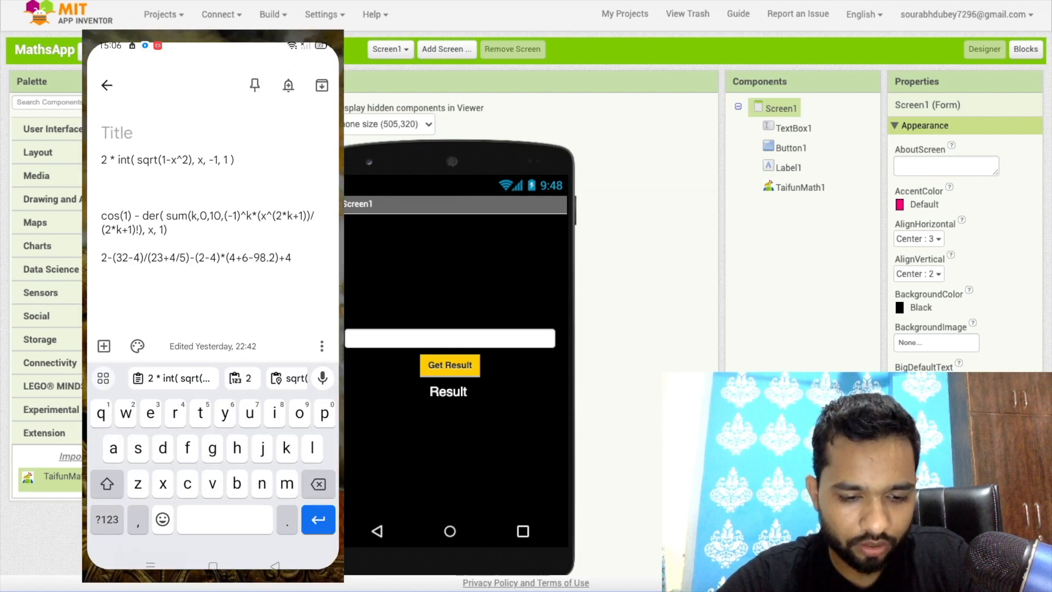
click(211, 316)
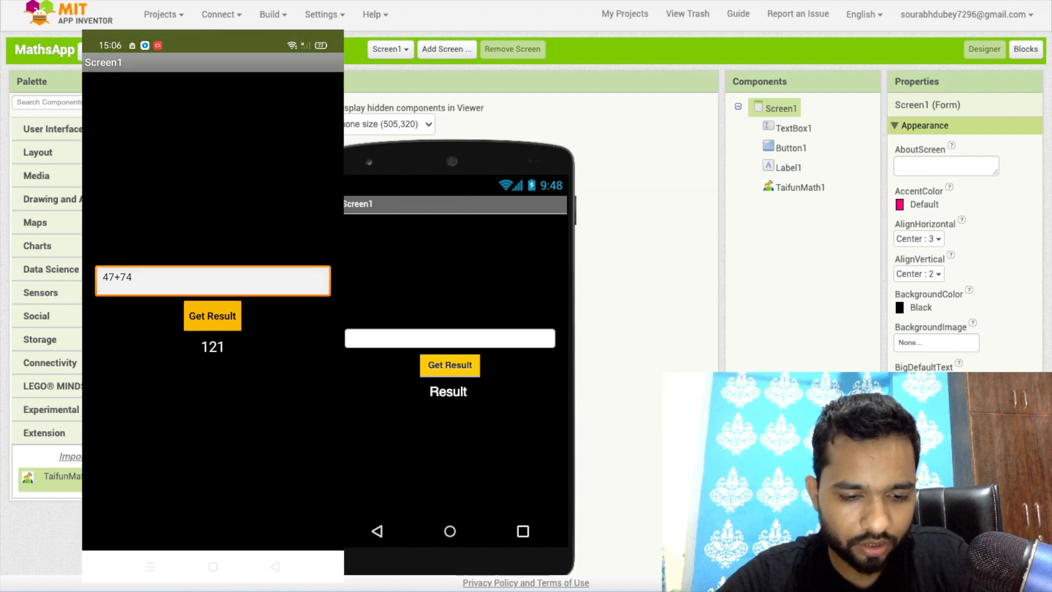
click(212, 278)
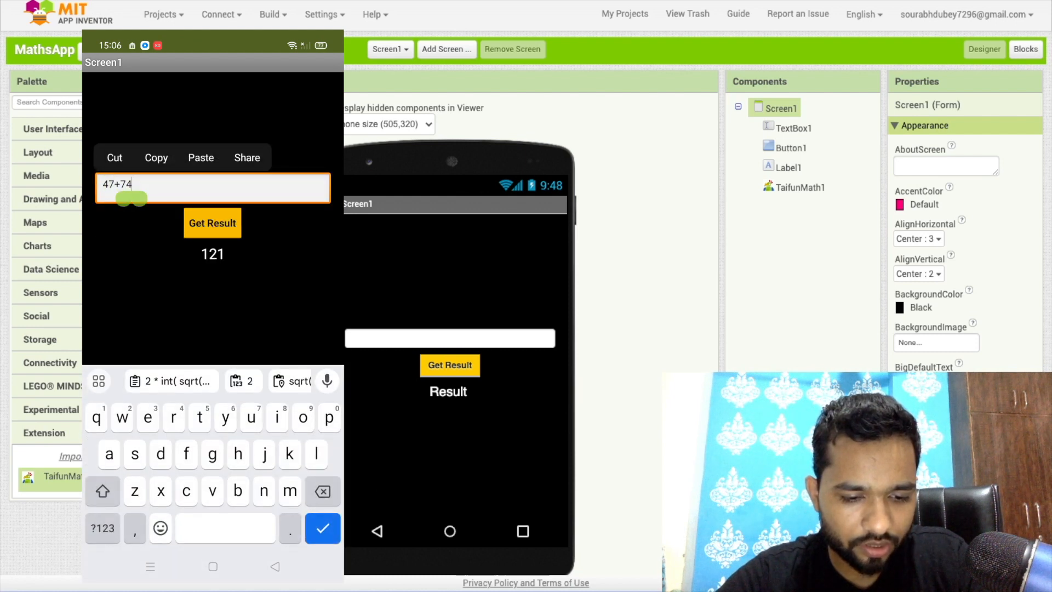